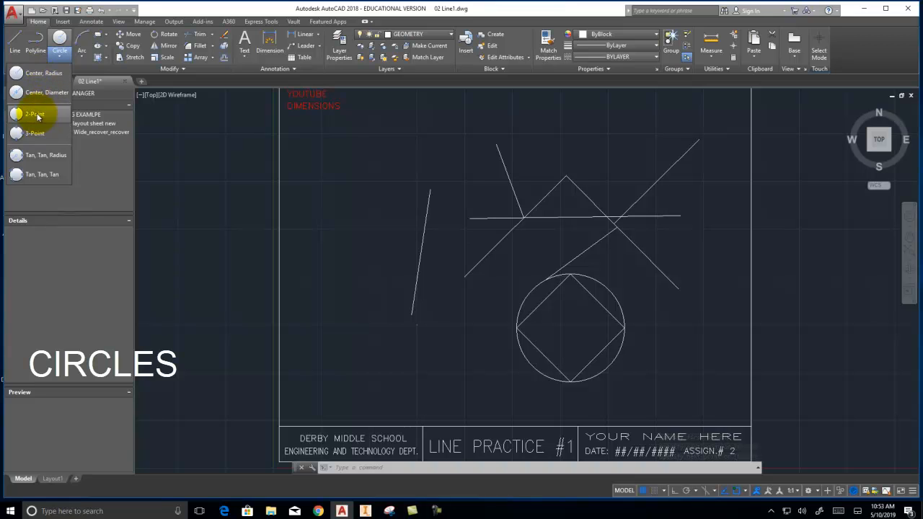
Step: Review the Circle and Arc dropdown options on the Draw panel
left_click(101, 50)
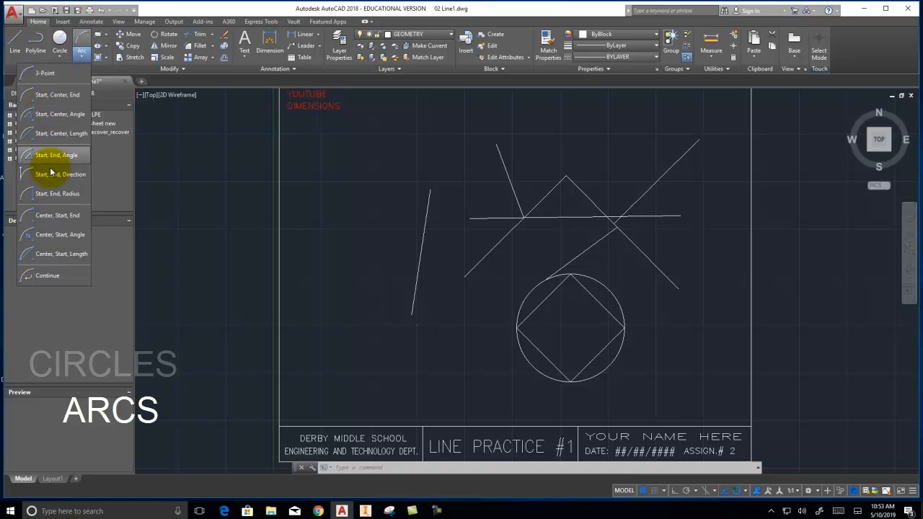
left_click(36, 40)
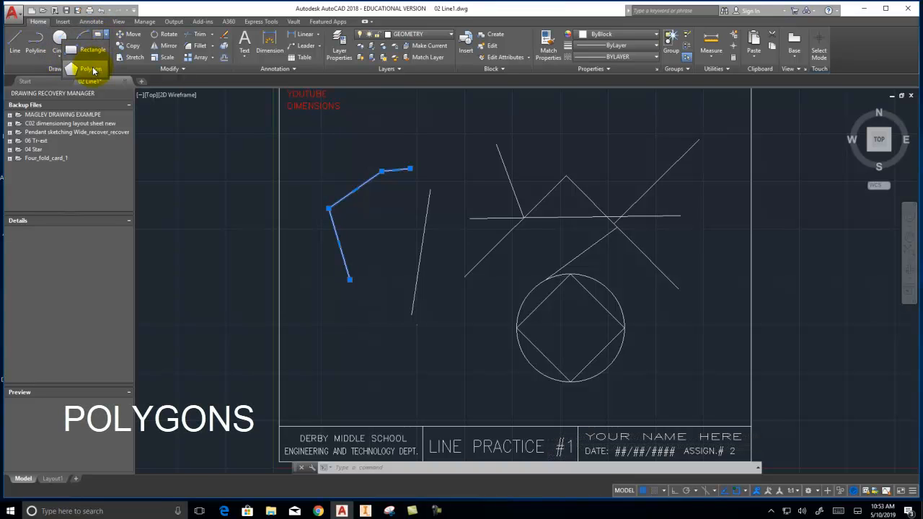
Step: Start the Polygon command for an eight-sided shape centred on the circle
left_click(85, 69)
type("8")
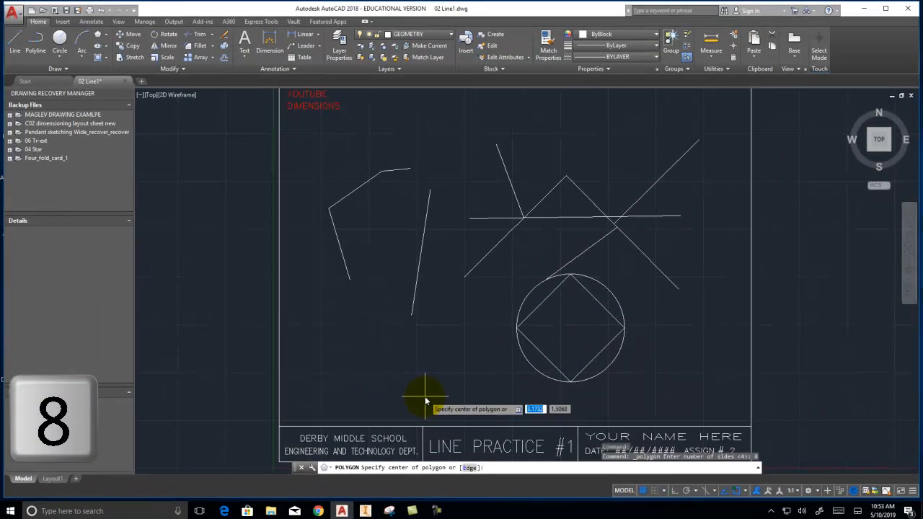
mouse_move(407, 392)
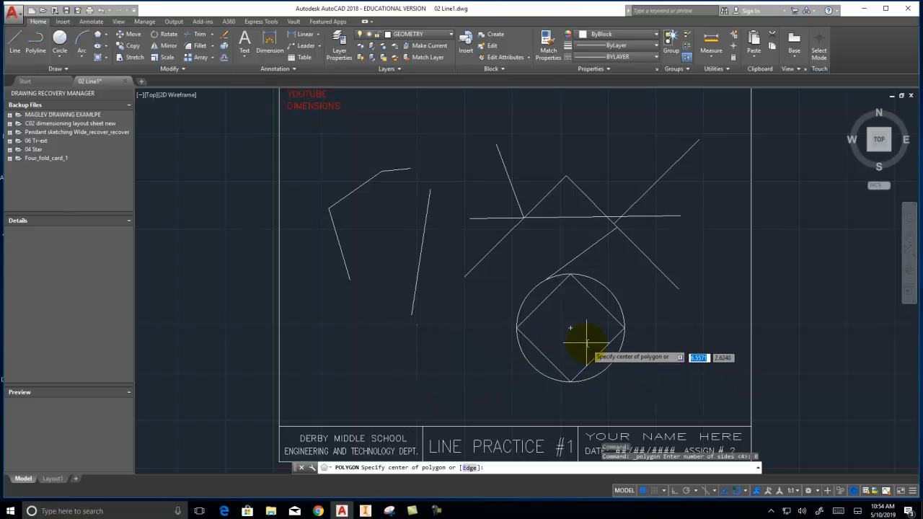
mouse_move(614, 363)
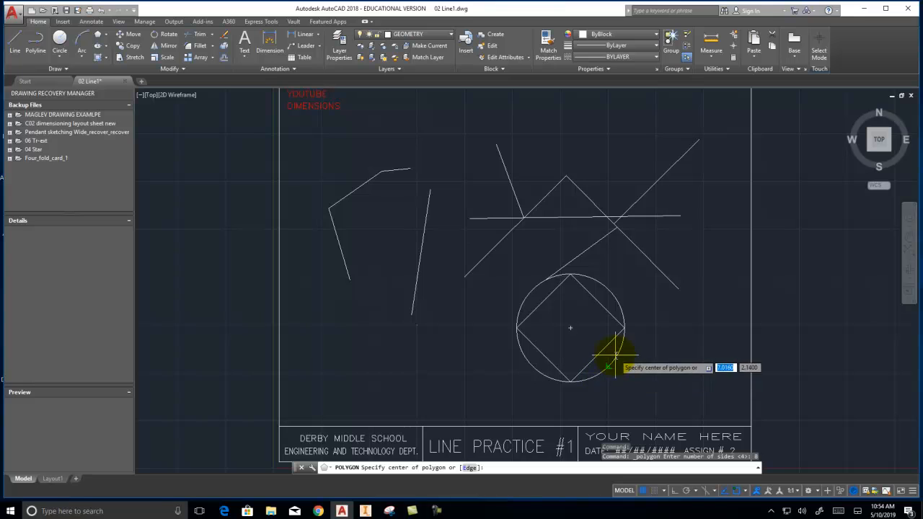
mouse_move(623, 329)
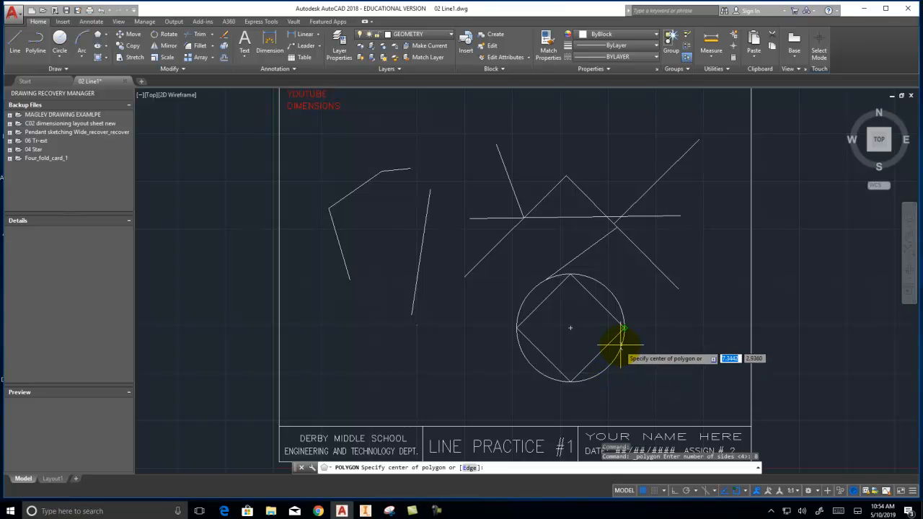
mouse_move(569, 328)
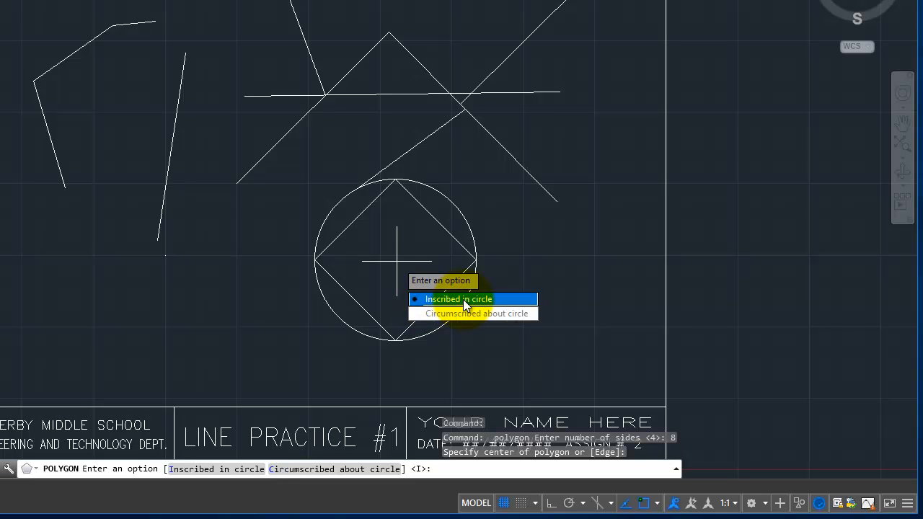
mouse_move(464, 314)
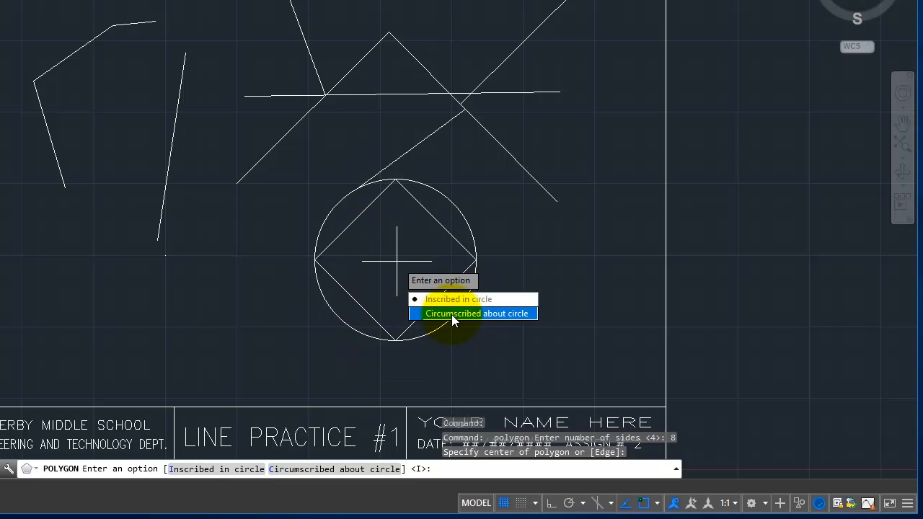
mouse_move(458, 299)
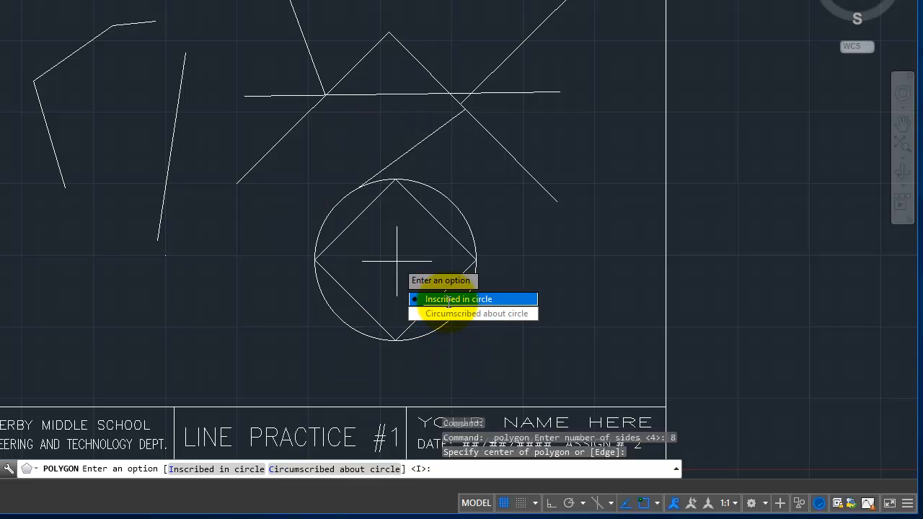
Step: Inscribe the octagon in the circle, sizing it to the circle's radius
left_click(457, 298)
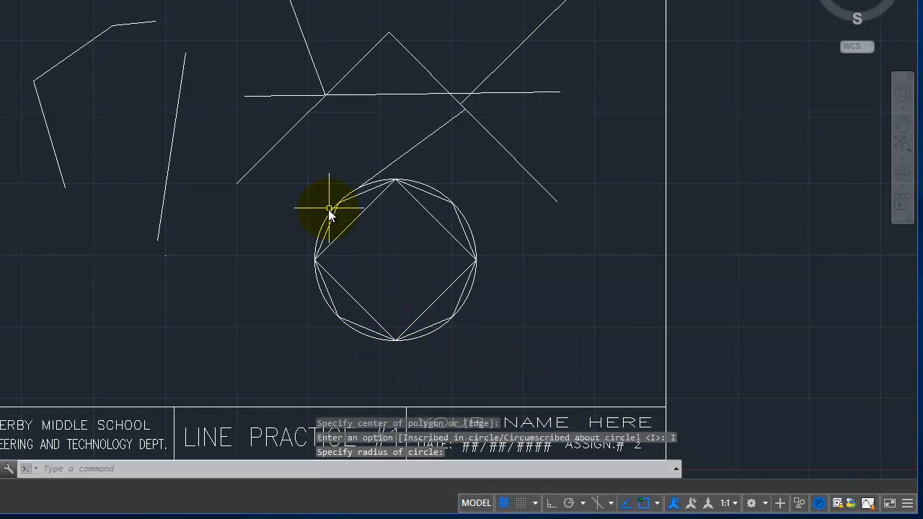
left_click(332, 211)
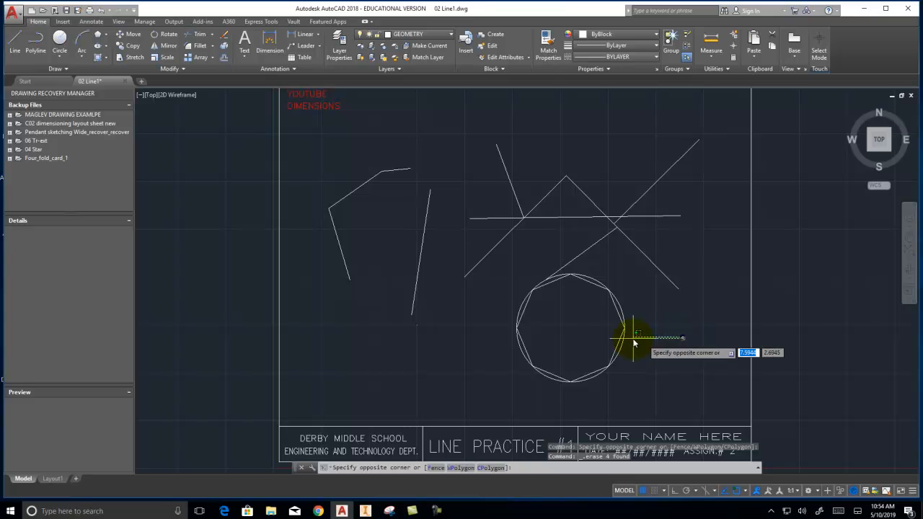
Step: Erase the crossing lines and square, then add an eight-sided polygon circumscribed about the circle
left_click_drag(634, 332, 487, 156)
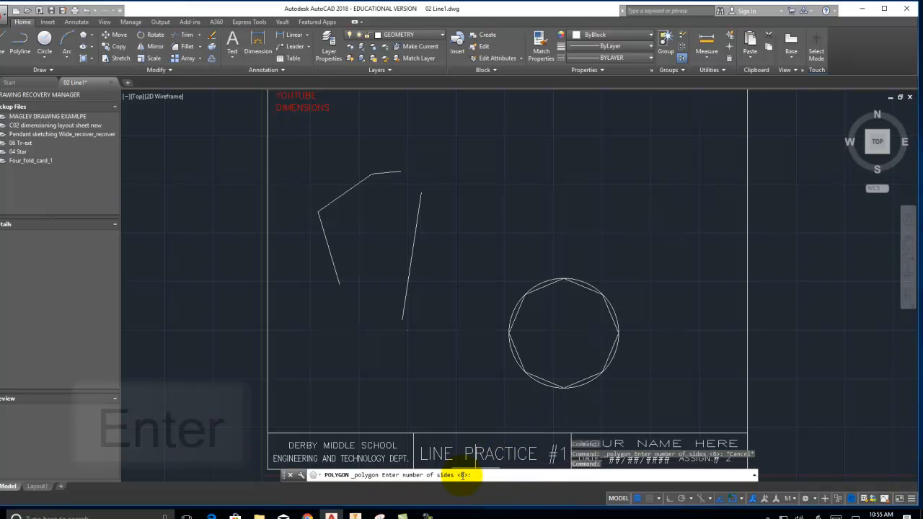
key("Enter")
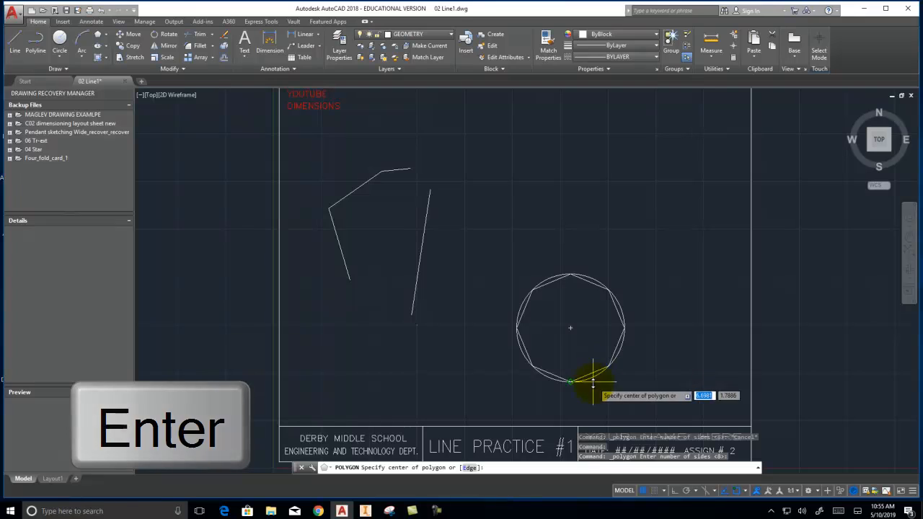
key("Enter")
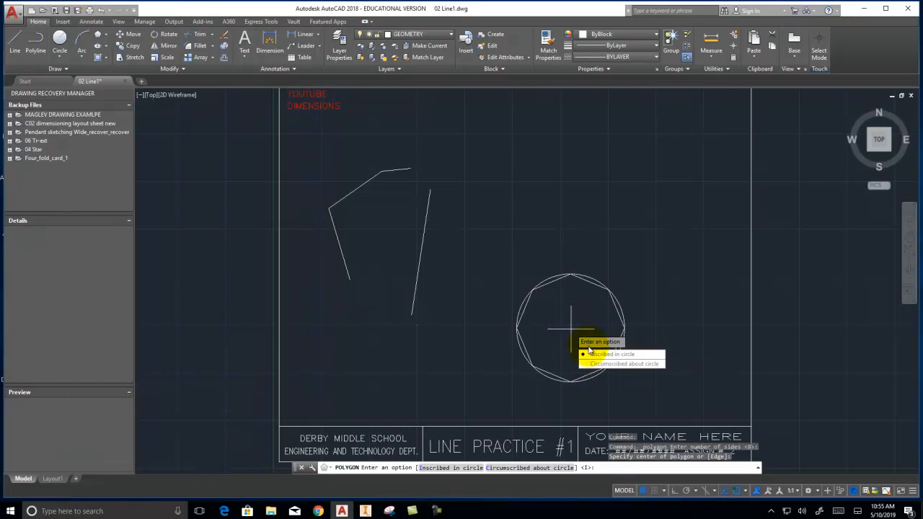
mouse_move(621, 364)
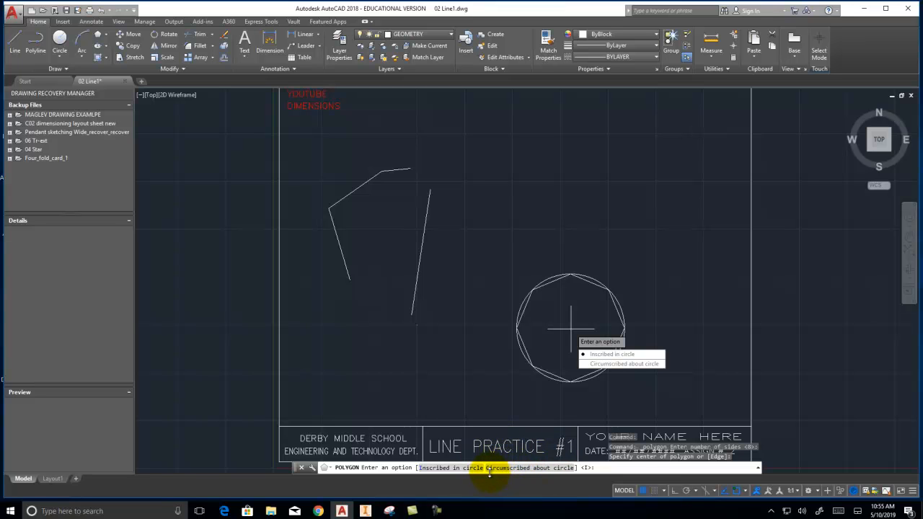
key("c")
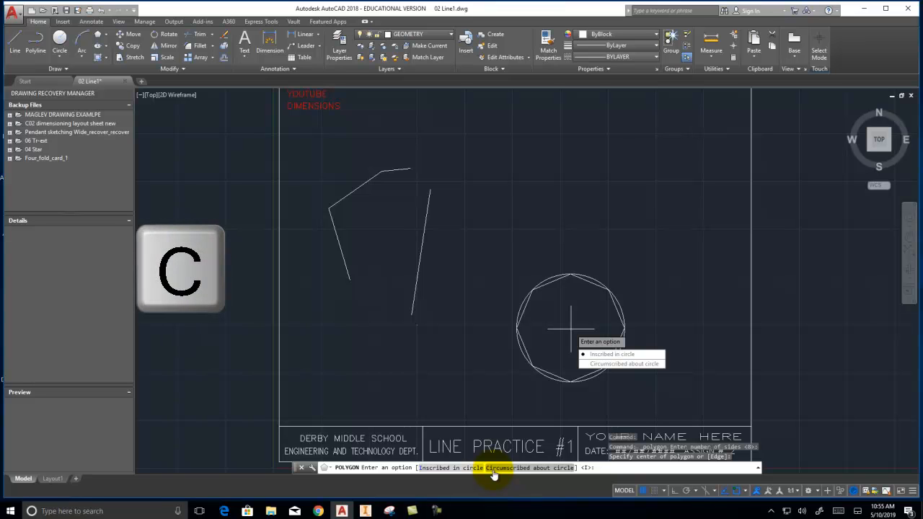
type("C")
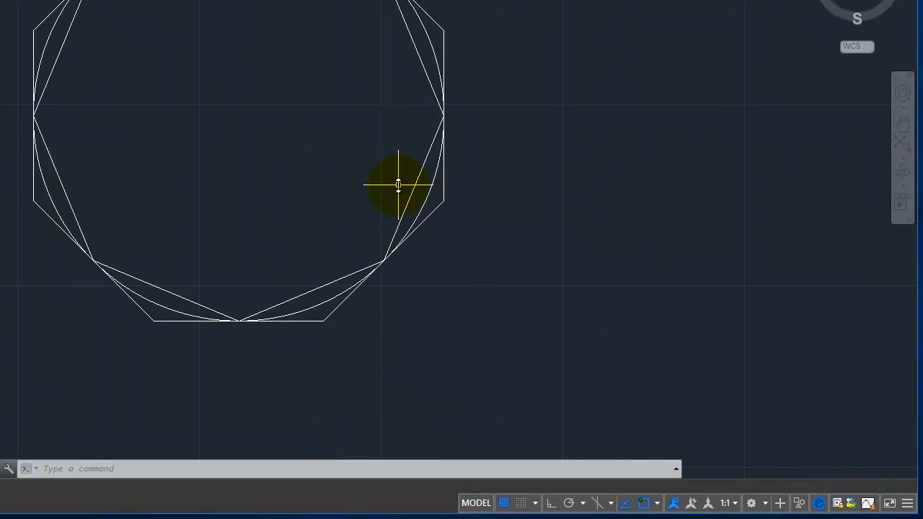
mouse_move(412, 190)
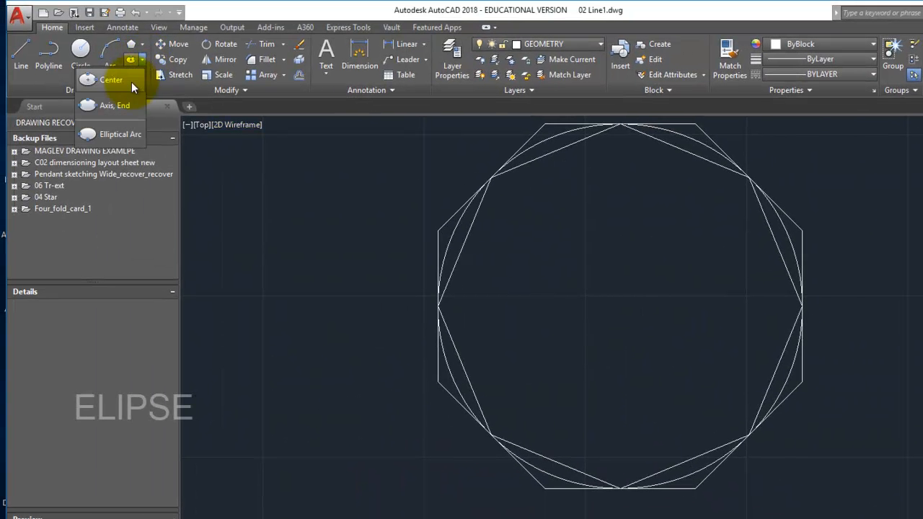
mouse_move(115, 113)
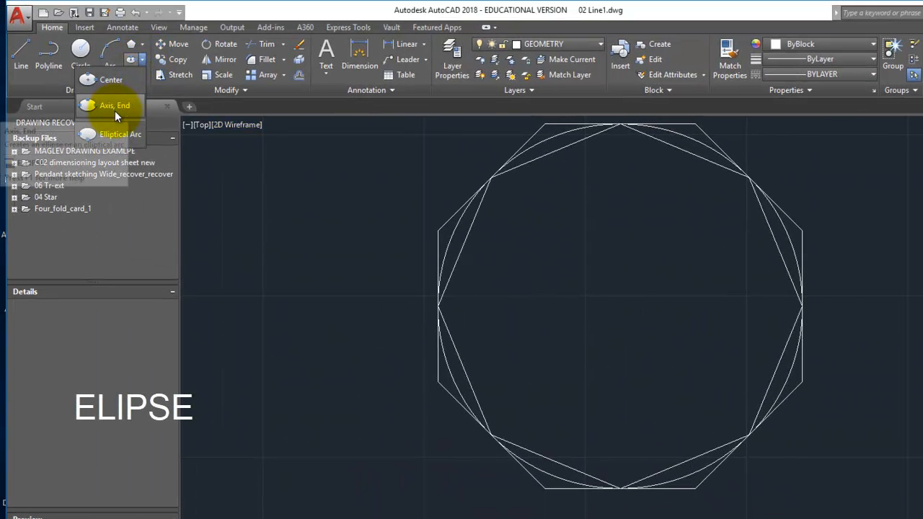
mouse_move(116, 134)
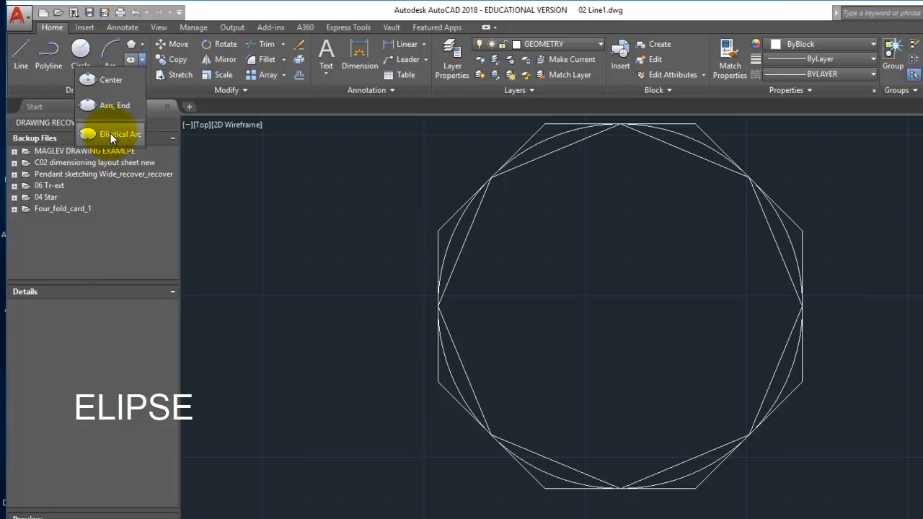
Step: Draw an ellipse centred to the right of the octagons with its first axis endpoint set
left_click(120, 134)
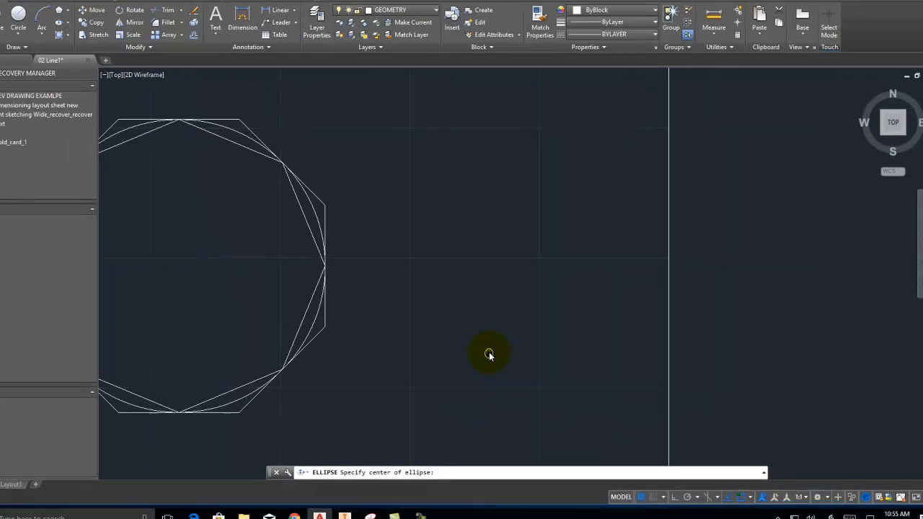
left_click(491, 354)
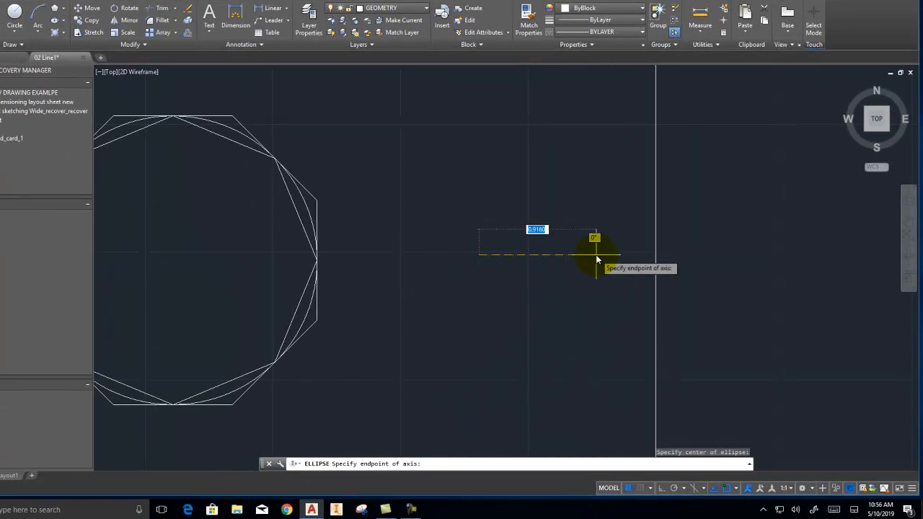
left_click(594, 260)
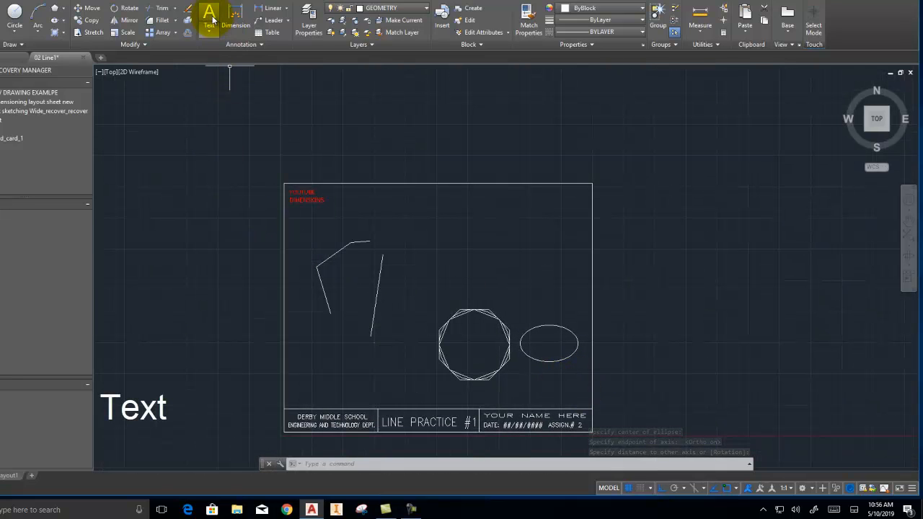
Step: Place single-line text reading TEXT near the border top, rotated 45°
left_click(207, 14)
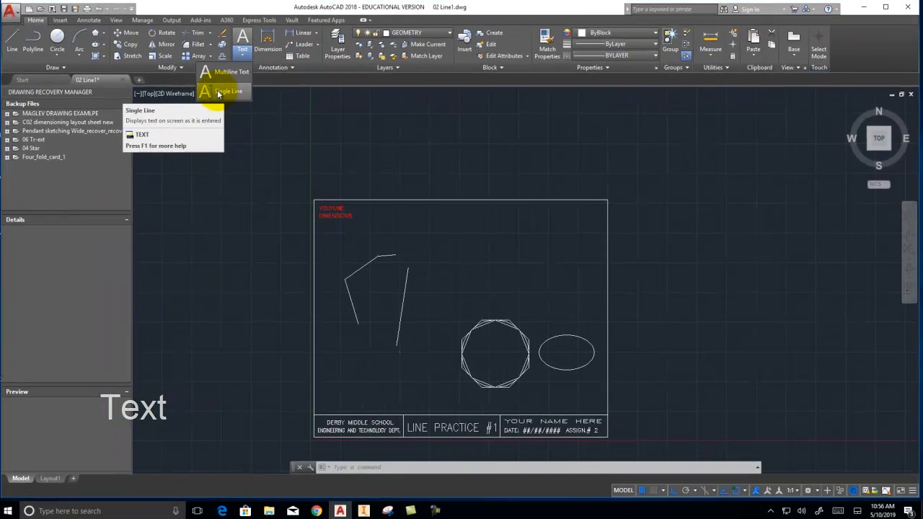
left_click(228, 91)
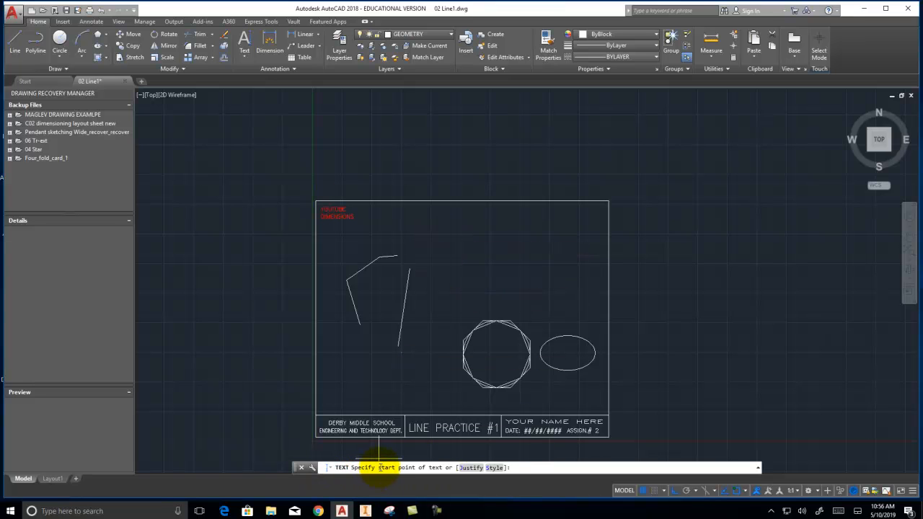
mouse_move(423, 232)
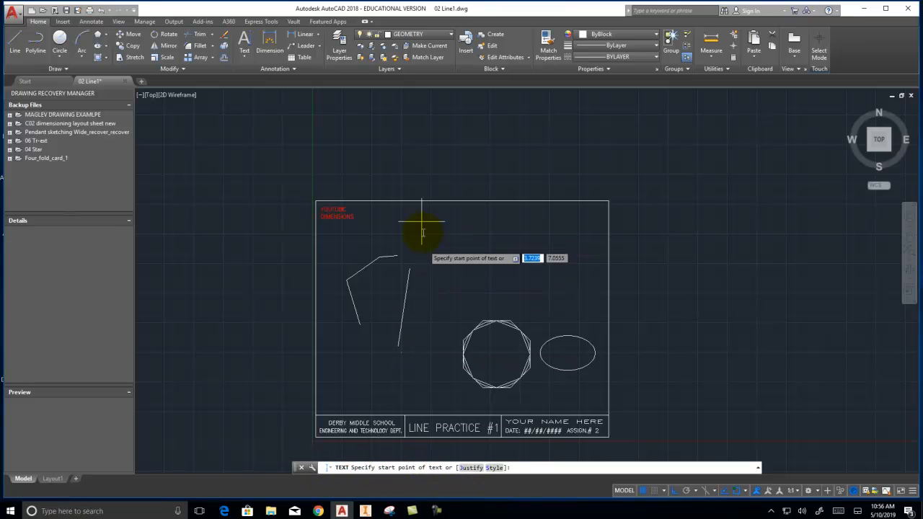
left_click(429, 233)
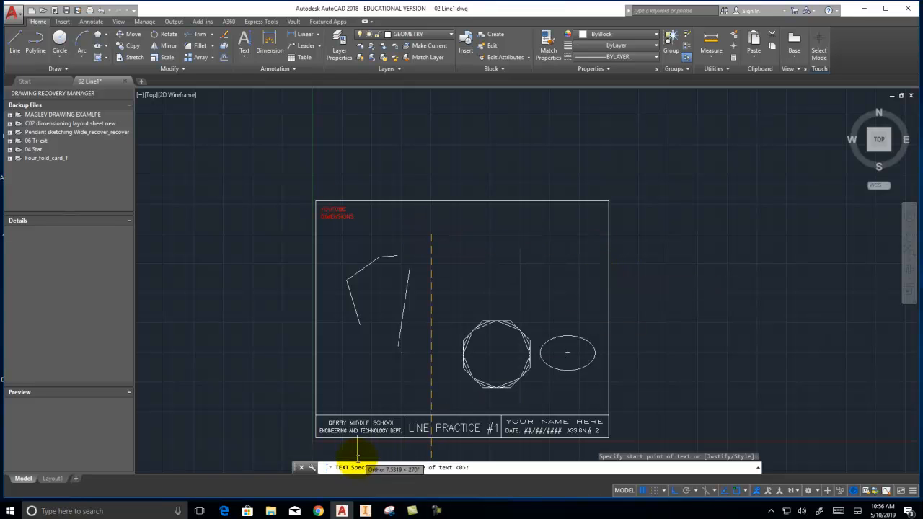
left_click(501, 283)
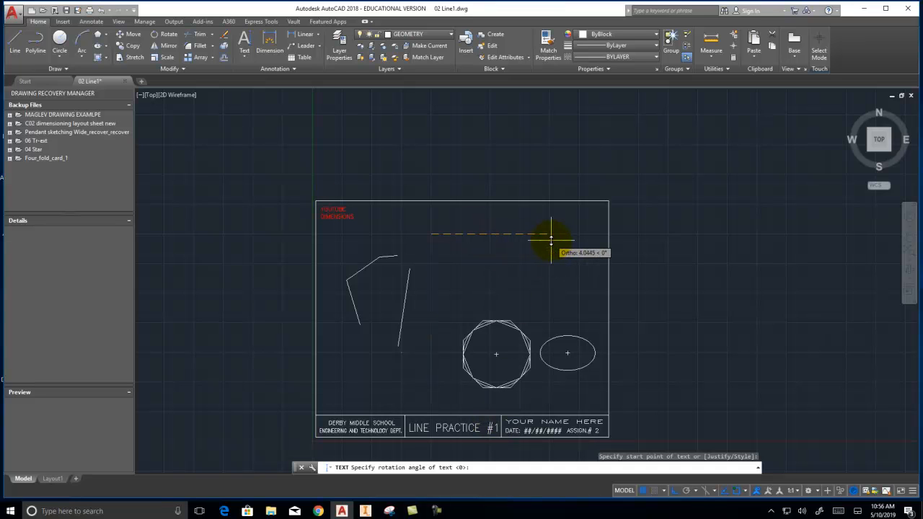
mouse_move(550, 229)
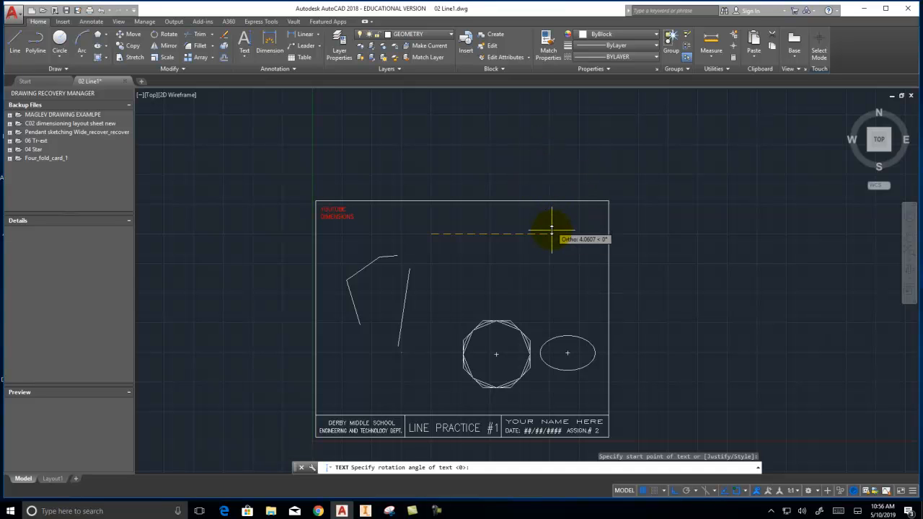
mouse_move(540, 271)
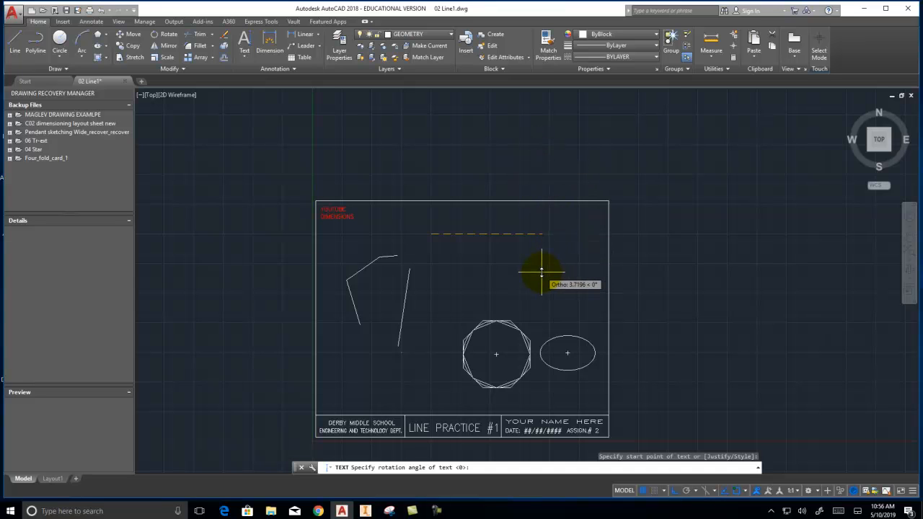
type("45")
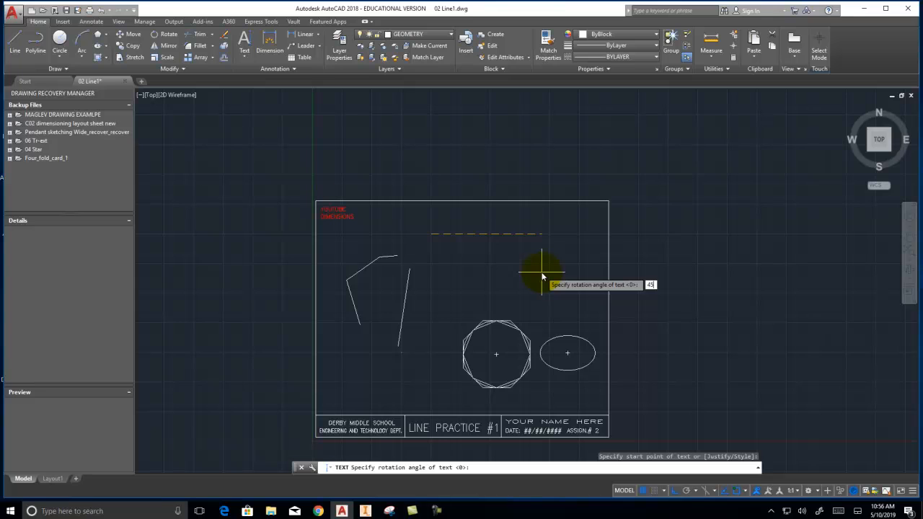
key("Enter")
type("TEXT")
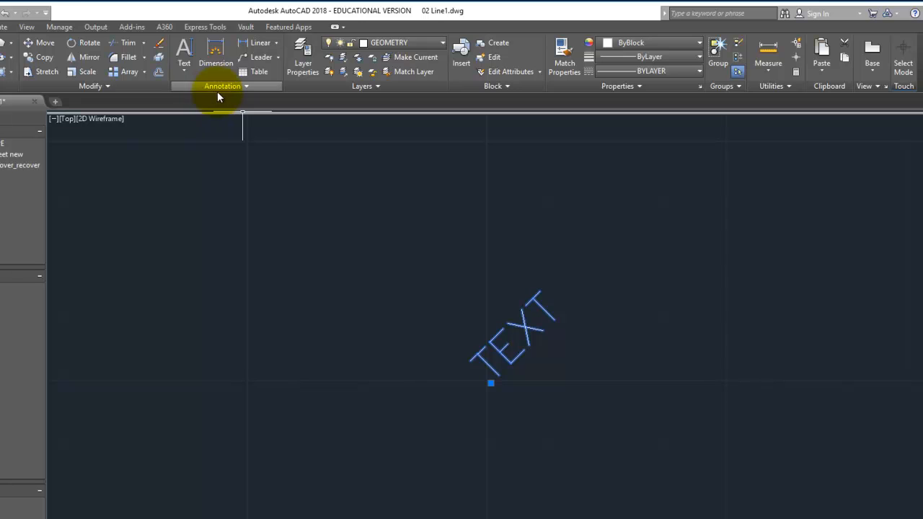
Step: Set the ROMANS text style's font to Arial Black in the Text Style manager and apply it
left_click(222, 86)
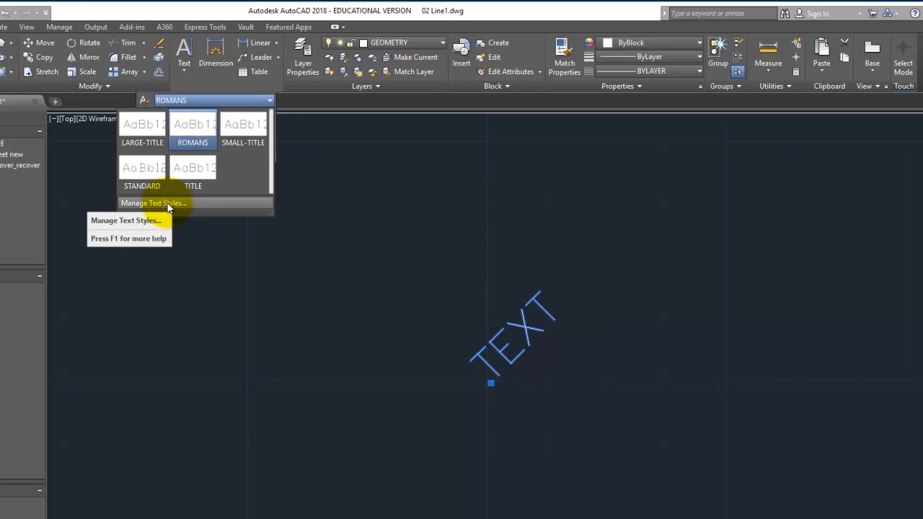
left_click(153, 201)
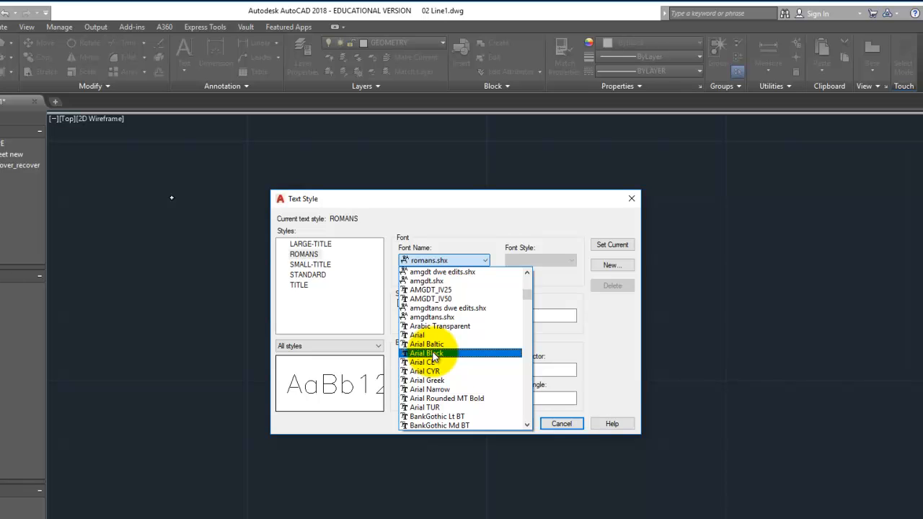
left_click(426, 352)
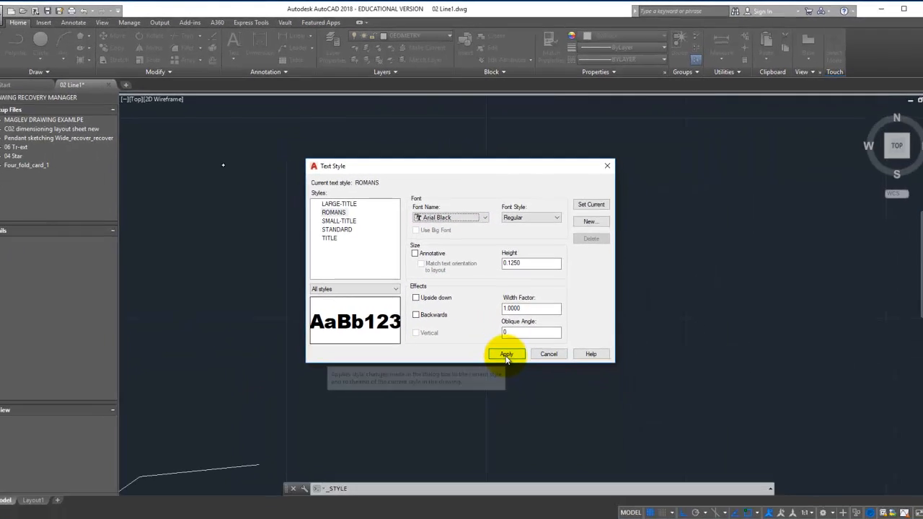
left_click(506, 355)
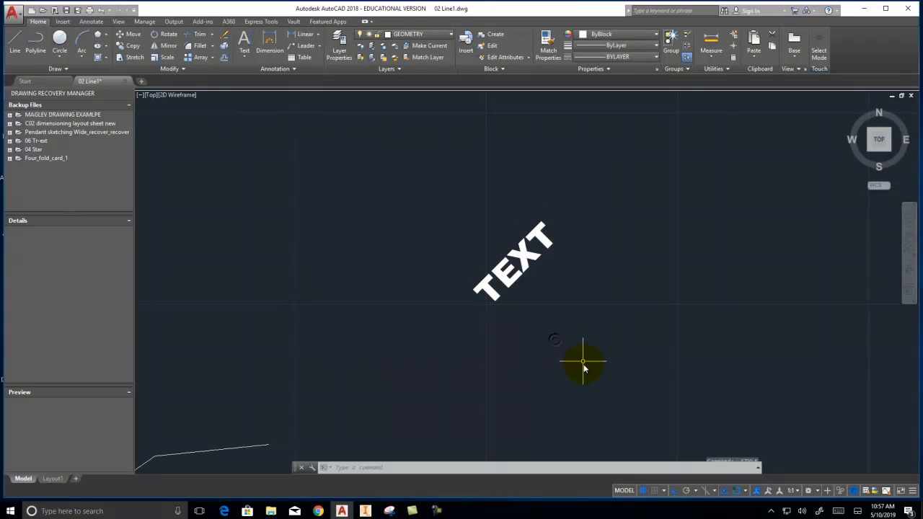